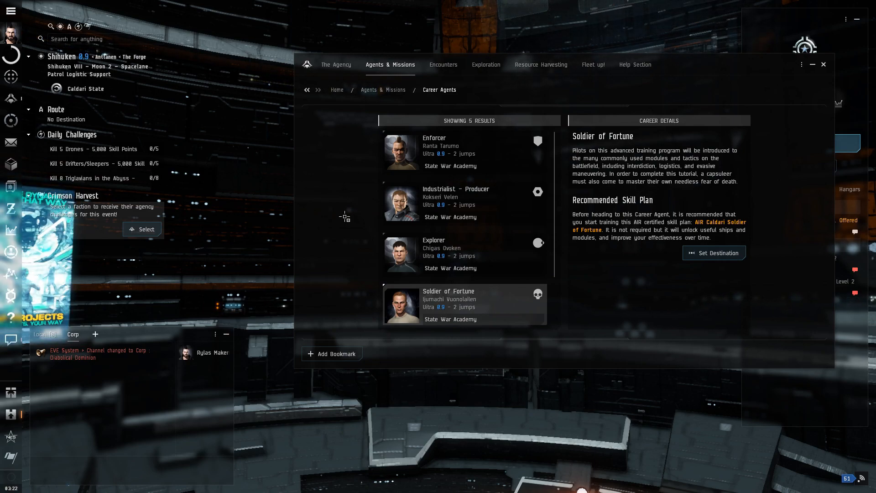
Set a 2-jump route from Shihuken to the Soldier of Fortune agent in Ultra
scroll(down, 3)
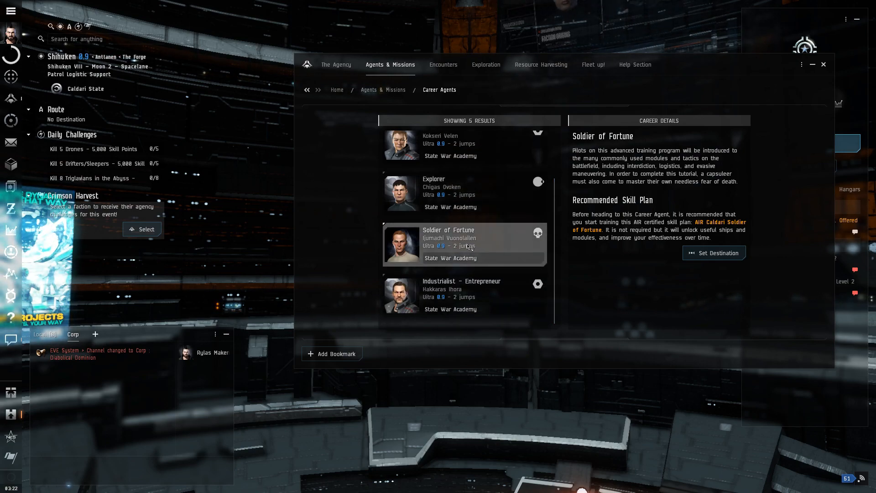
mouse_move(486, 256)
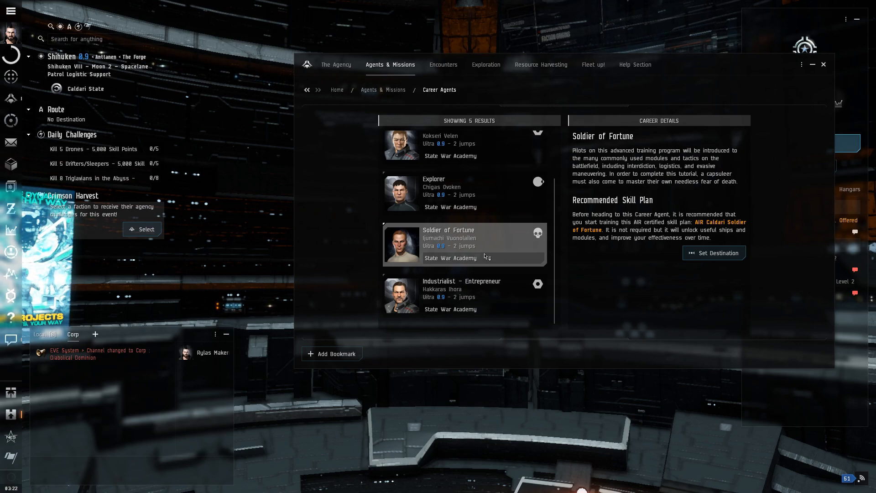
click(714, 253)
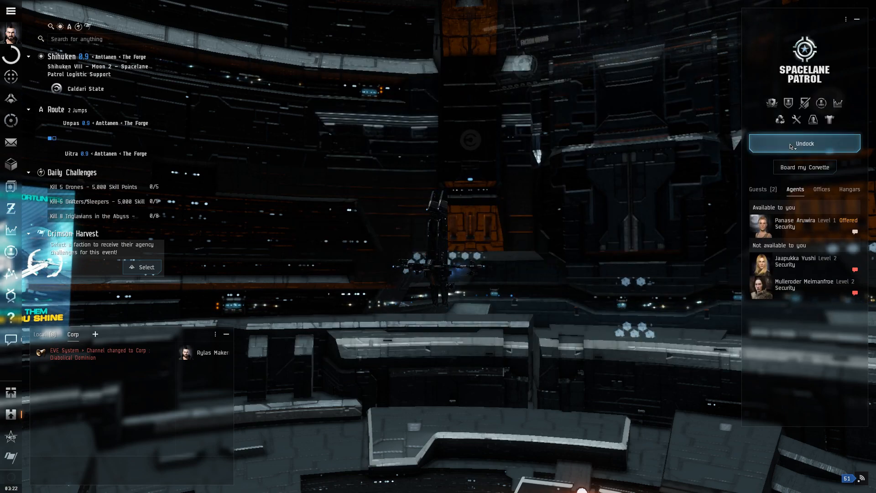
Undock from Shihuken to follow the autopilot route through Unpas to State War Academy
click(805, 143)
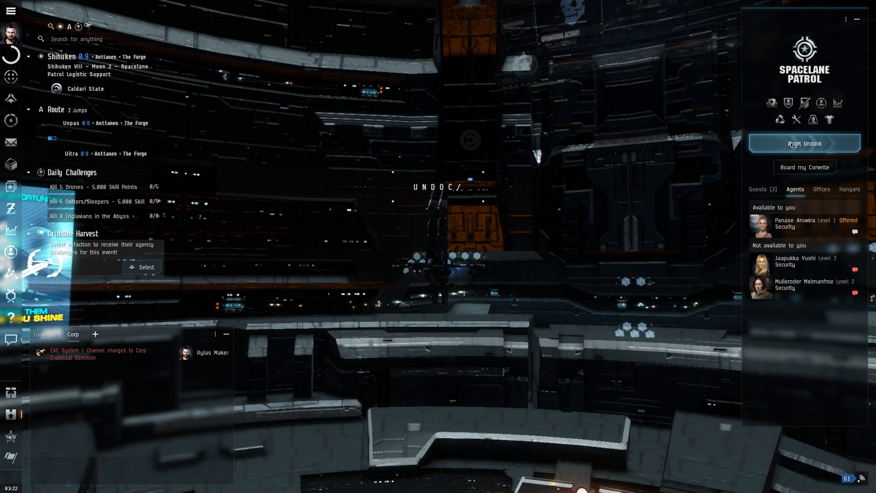
click(804, 143)
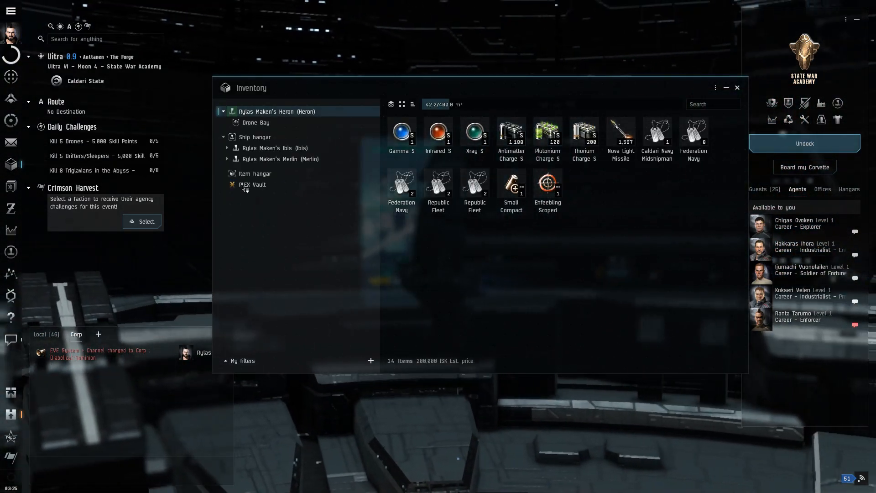
View the item hangar and dismiss the cannot-place-item error
click(254, 173)
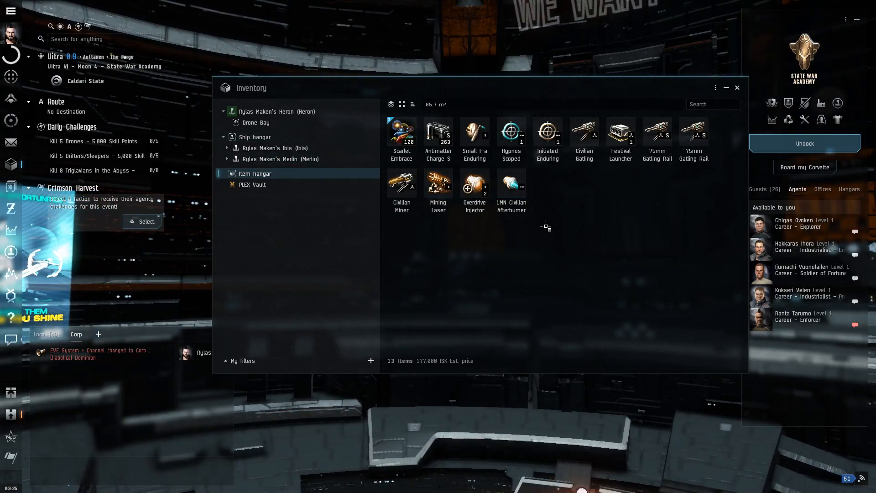
click(475, 182)
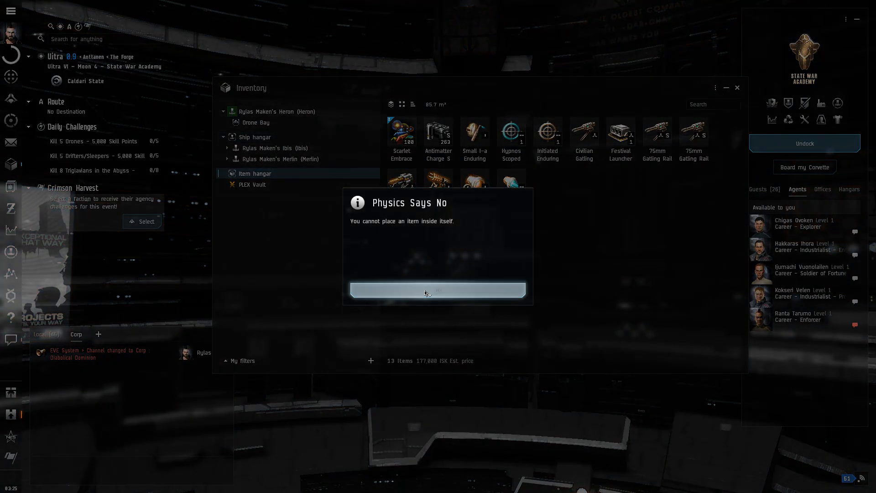
click(437, 289)
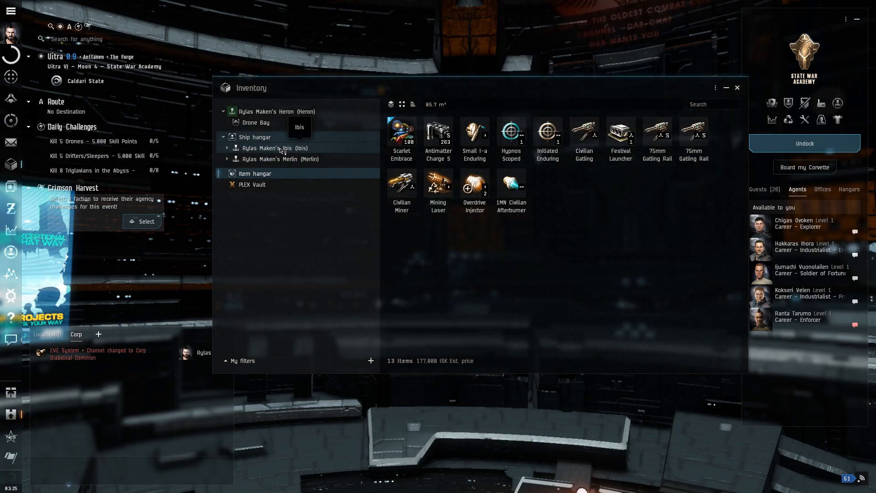
Browse the Ibis, Merlin and Heron cargo holds, then close the inventory
click(281, 159)
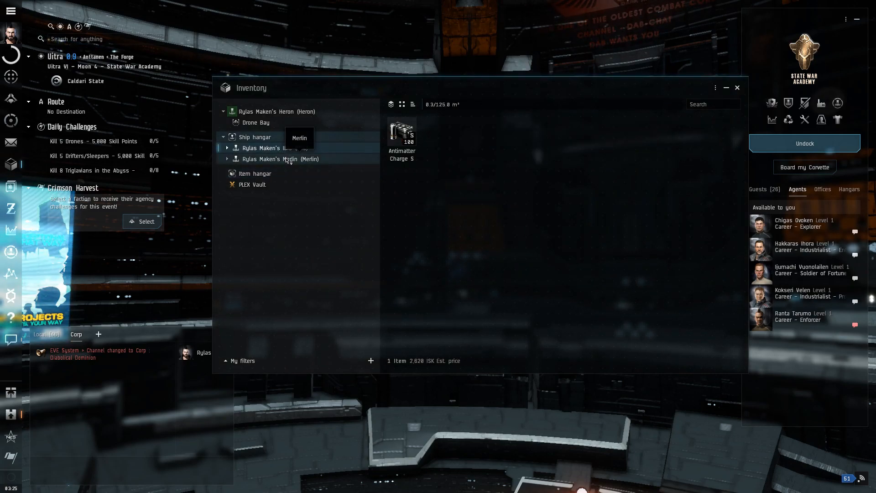
click(280, 159)
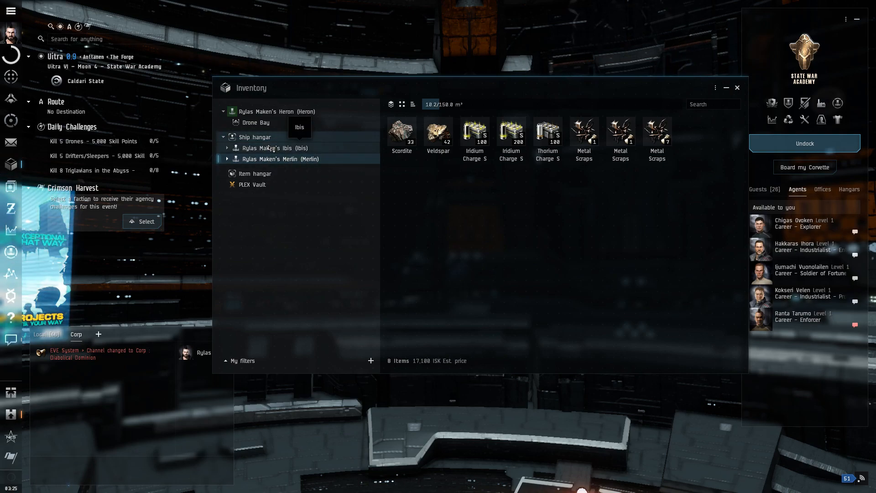
click(276, 111)
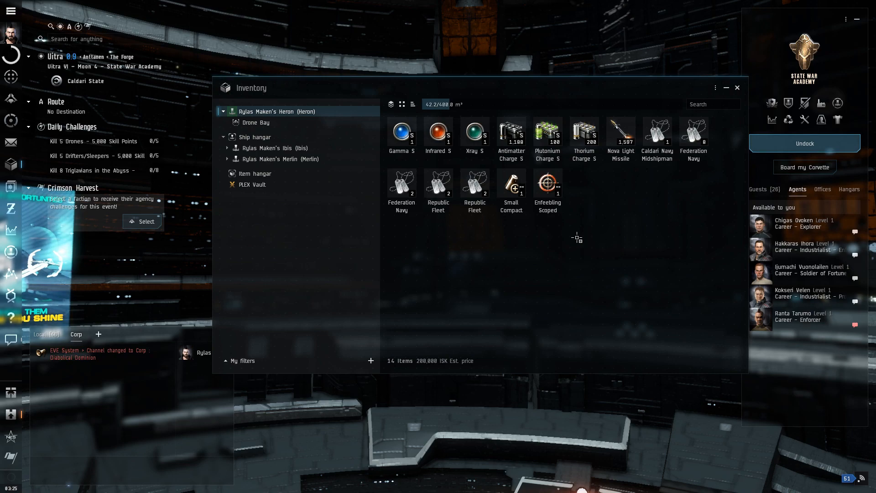
mouse_move(323, 280)
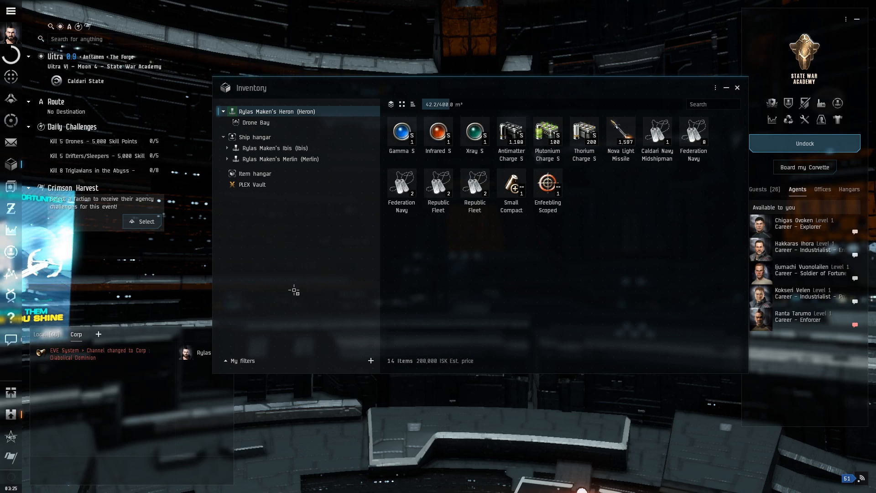
click(737, 88)
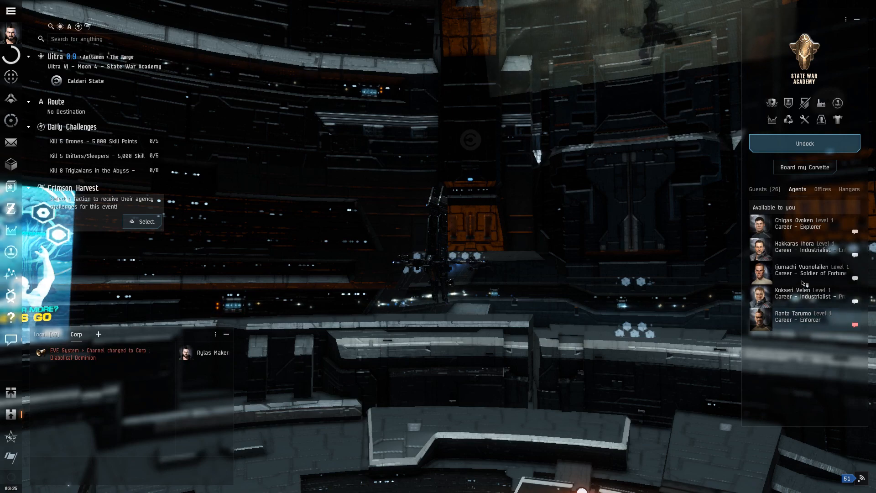
Talk to Ijumachi Vuonolailen, read the full briefing, and accept The Swap
click(810, 274)
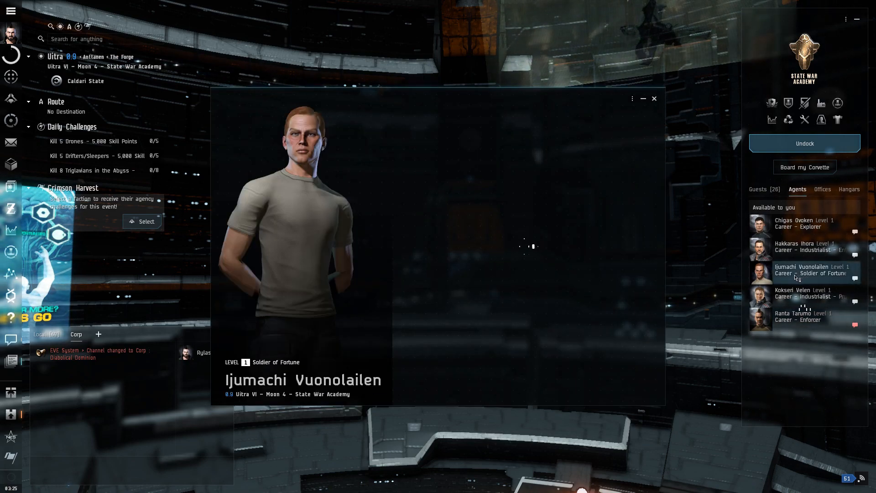
mouse_move(730, 276)
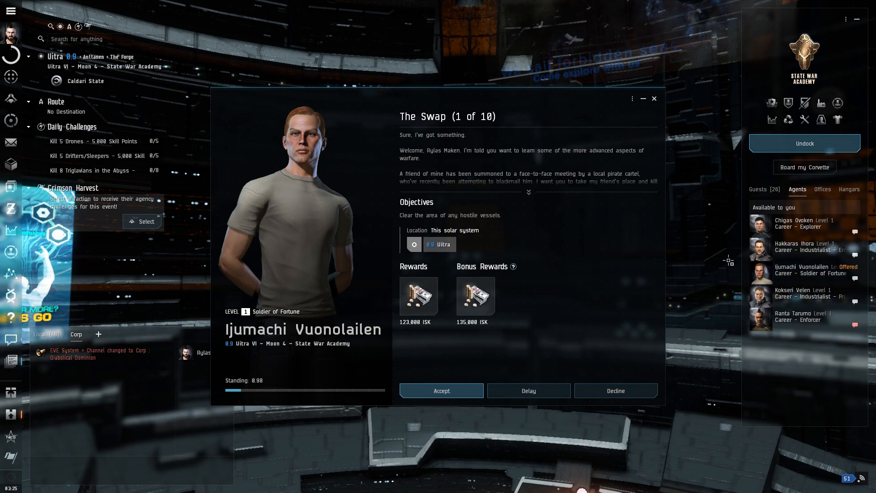
click(529, 191)
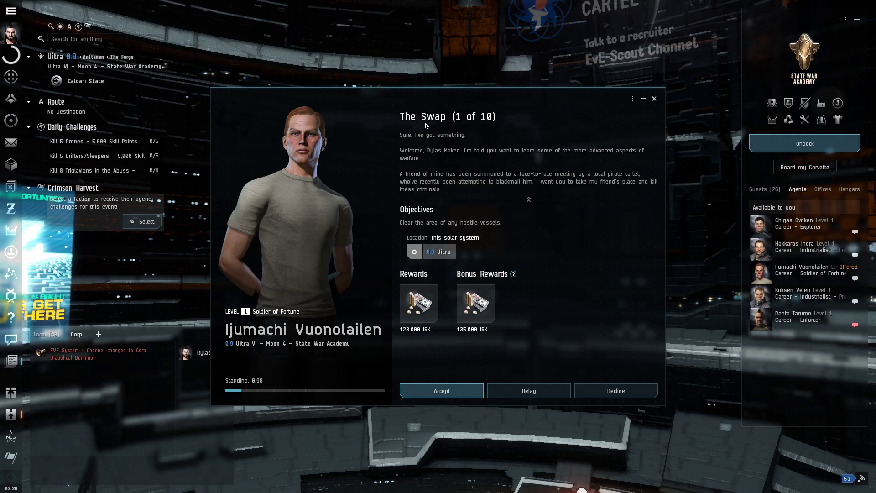
mouse_move(434, 188)
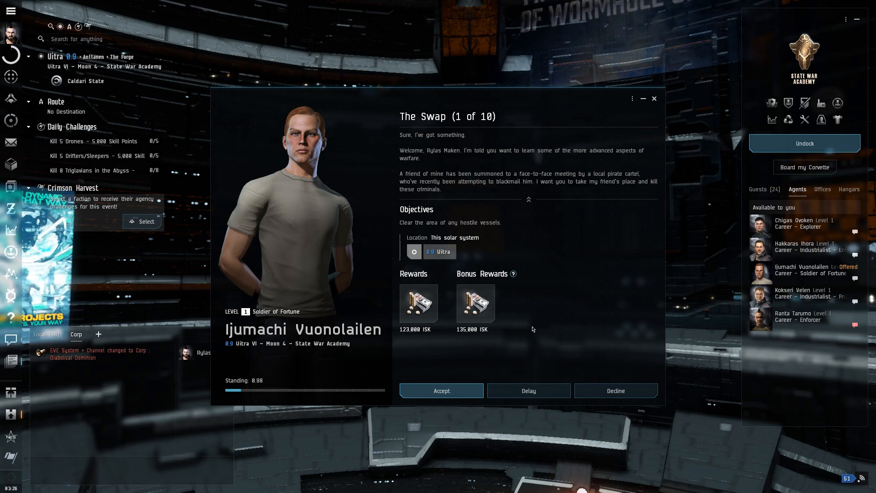
click(442, 391)
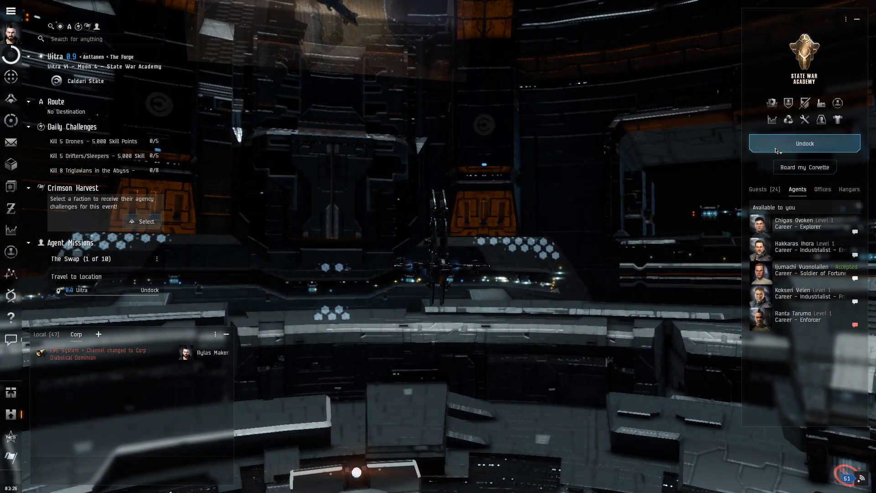
Undock the Heron from State War Academy and warp to The Swap site
click(804, 144)
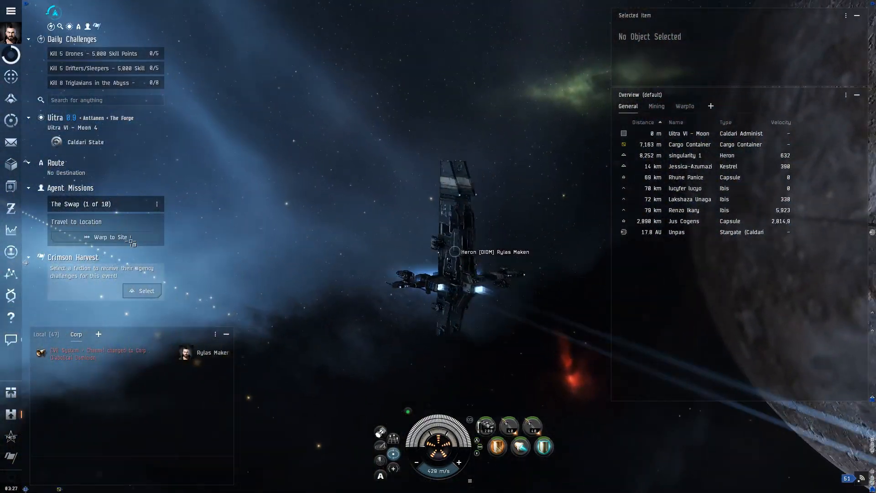
click(106, 237)
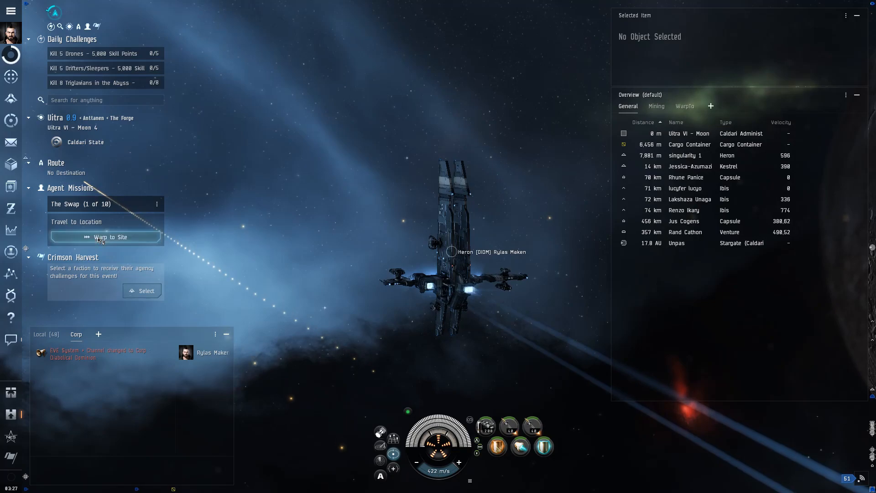
click(110, 237)
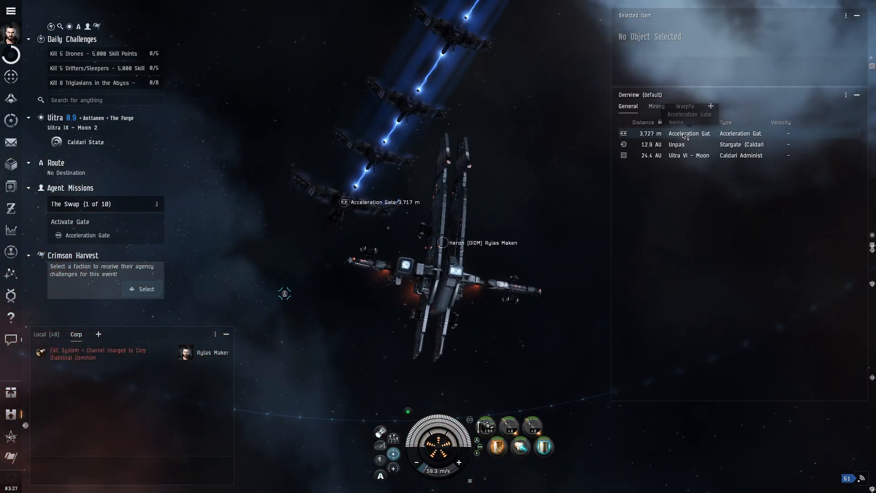
Take the acceleration gate into The Swap's inner pocket with the Pithi Arrogator
click(689, 133)
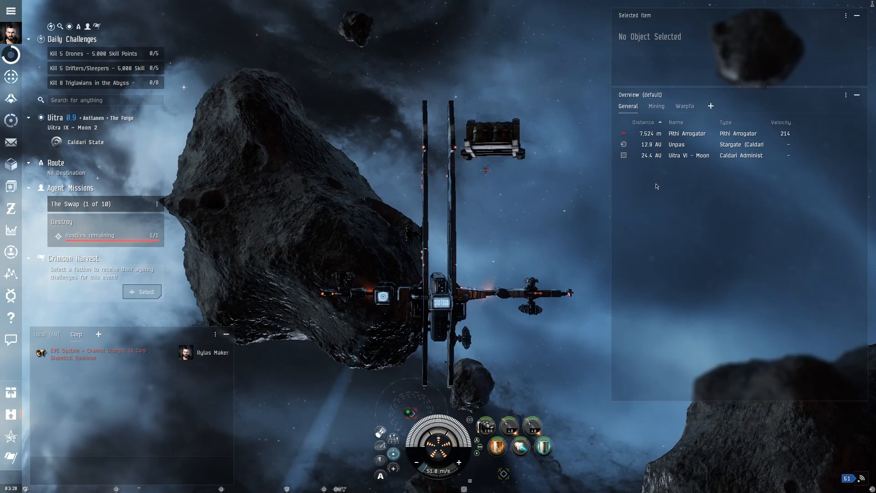
Select and attack the first Pithi Arrogator until it explodes
click(687, 133)
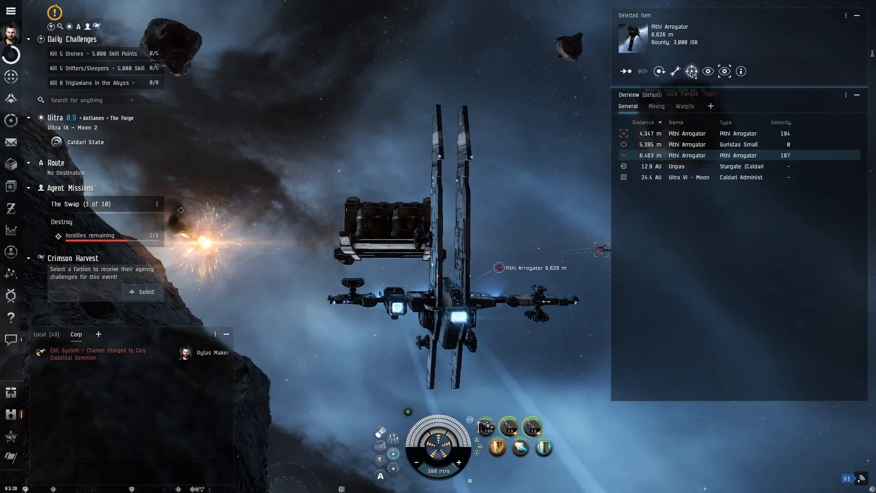
mouse_move(692, 72)
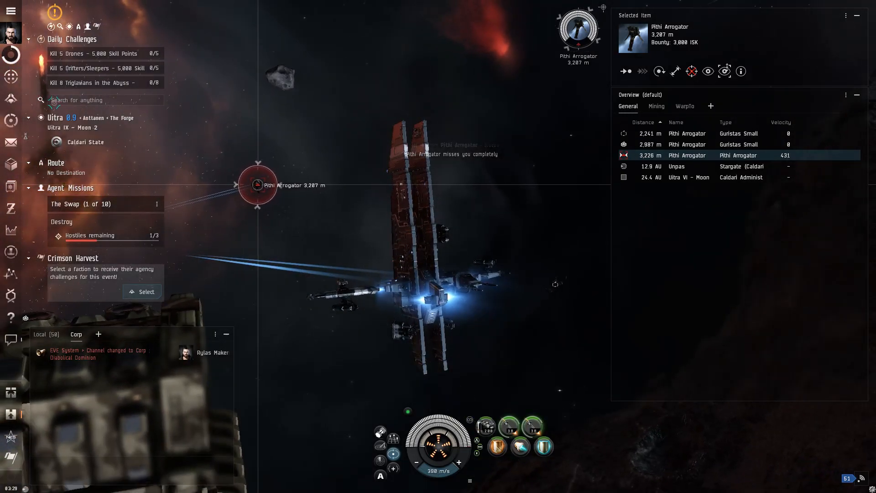
click(659, 71)
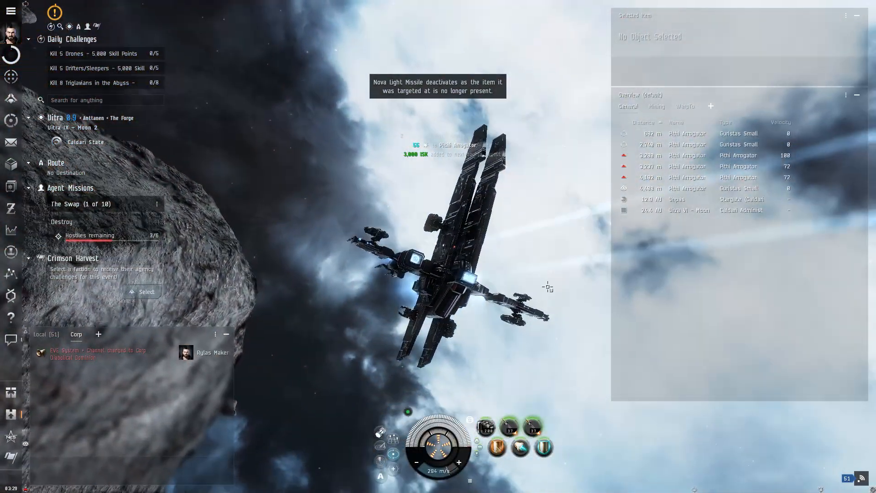
Lock and attack each remaining Pithi Arrogator until no hostiles remain
click(687, 155)
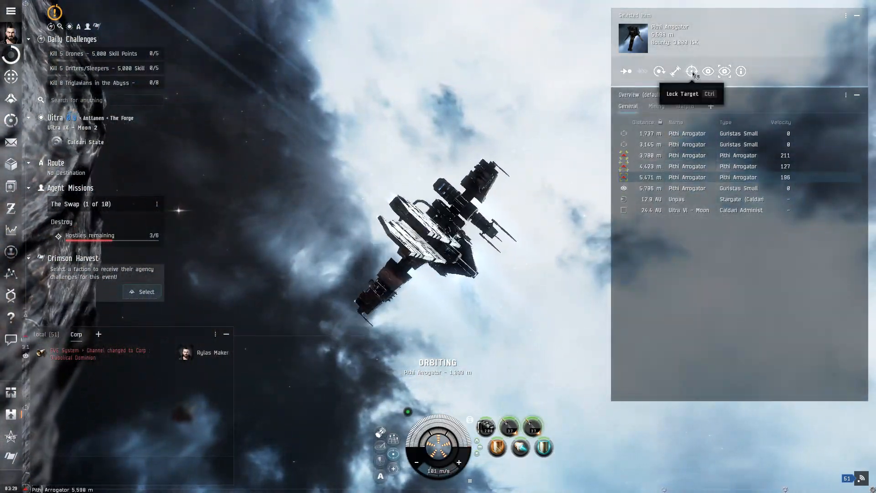
click(692, 71)
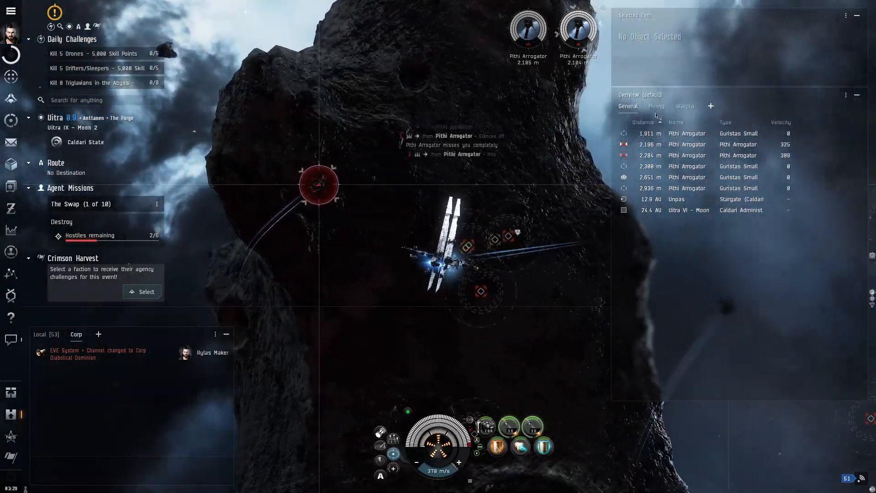
click(688, 133)
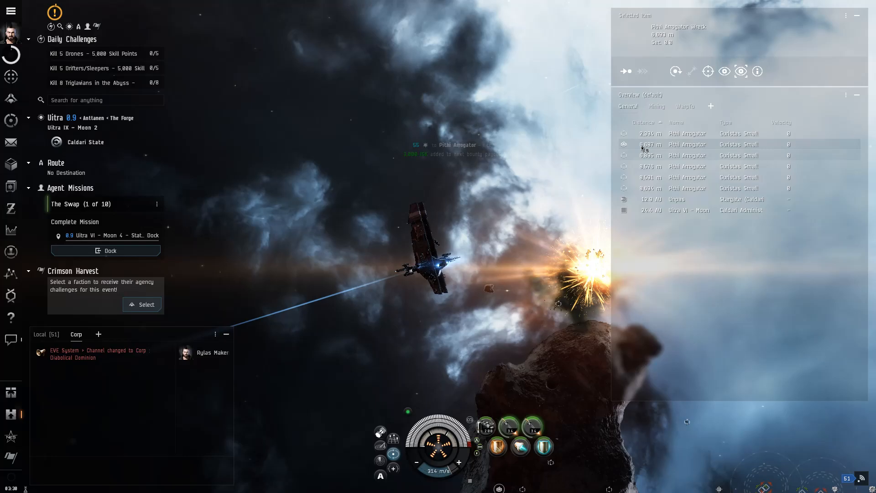
Approach the Pithi Arrogator wreck and open its cargo
click(625, 71)
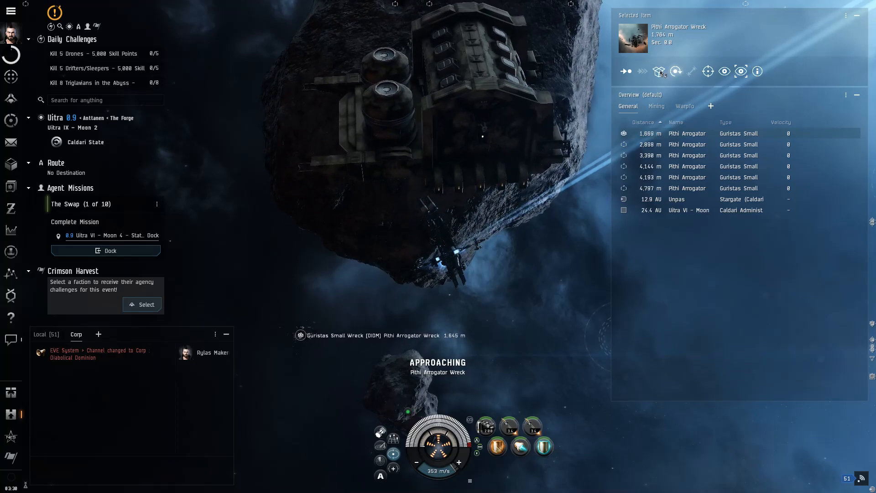
click(657, 71)
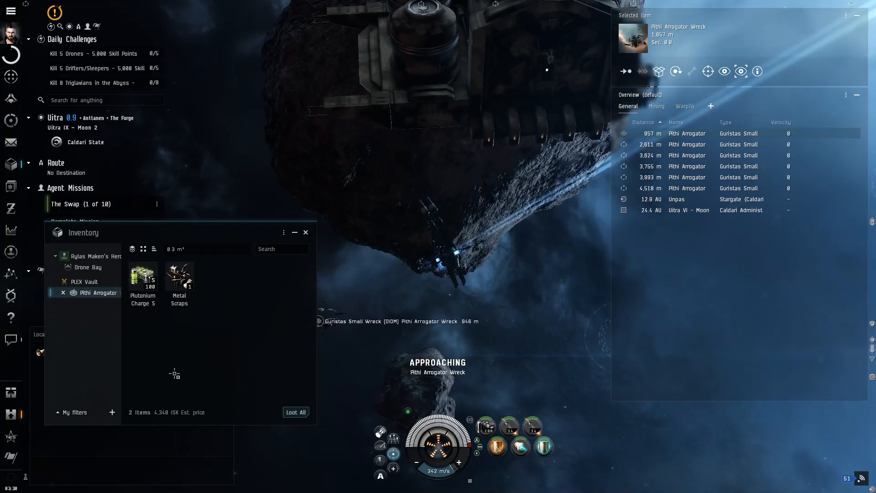
mouse_move(143, 277)
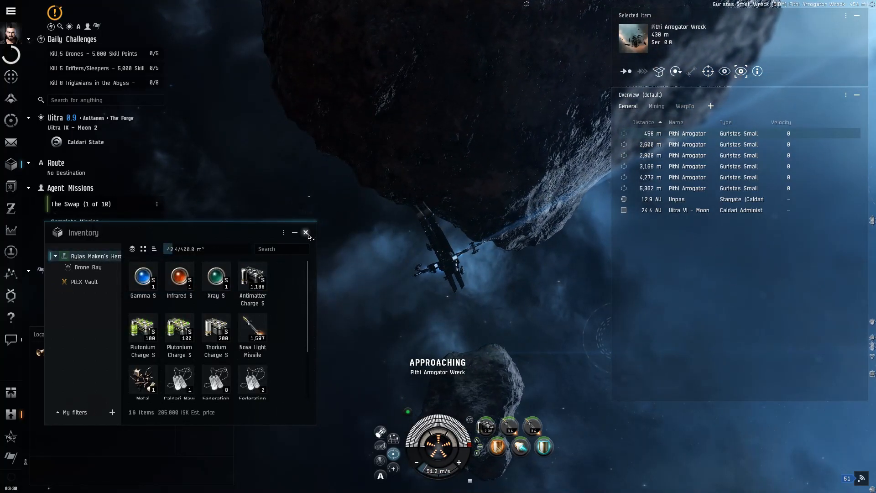
Loot Plutonium Charge S and Metal Scraps into the Heron, then close the inventory
click(306, 232)
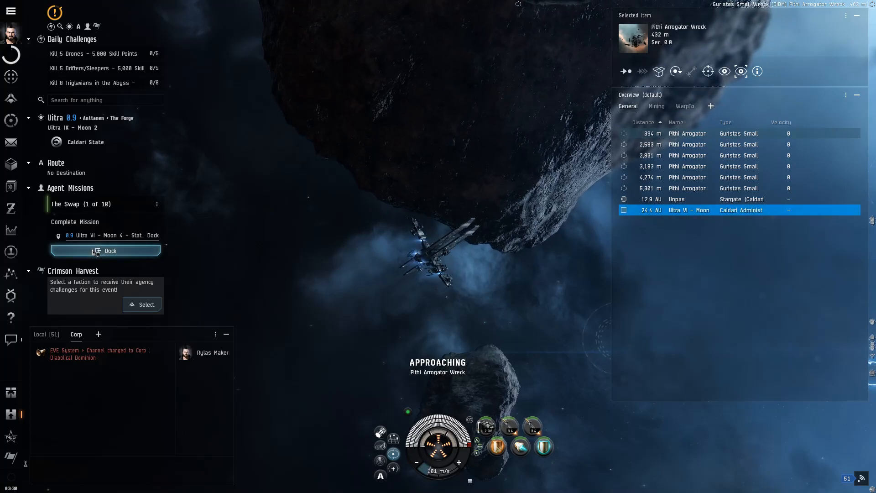
Dock at the State War Academy station at Ultra VI - Moon 4 to complete The Swap
click(105, 250)
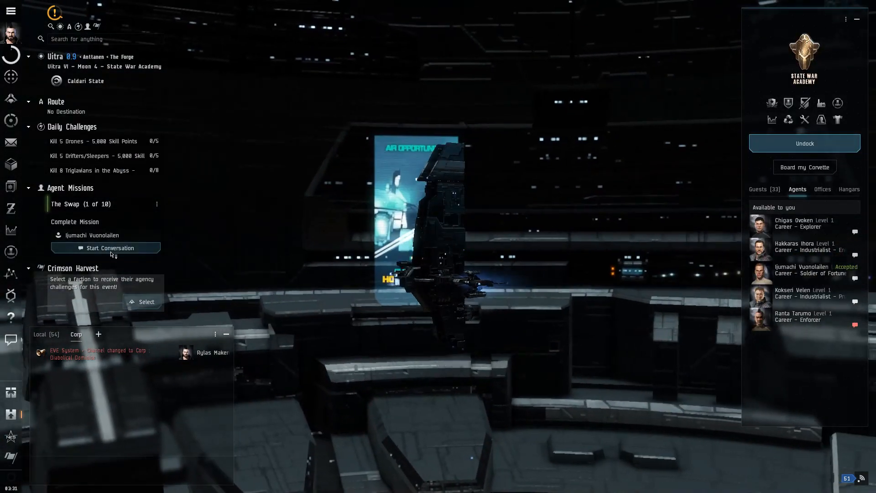
Hand The Swap in to agent Ijumachi Vuonolailen and request the next mission
click(110, 248)
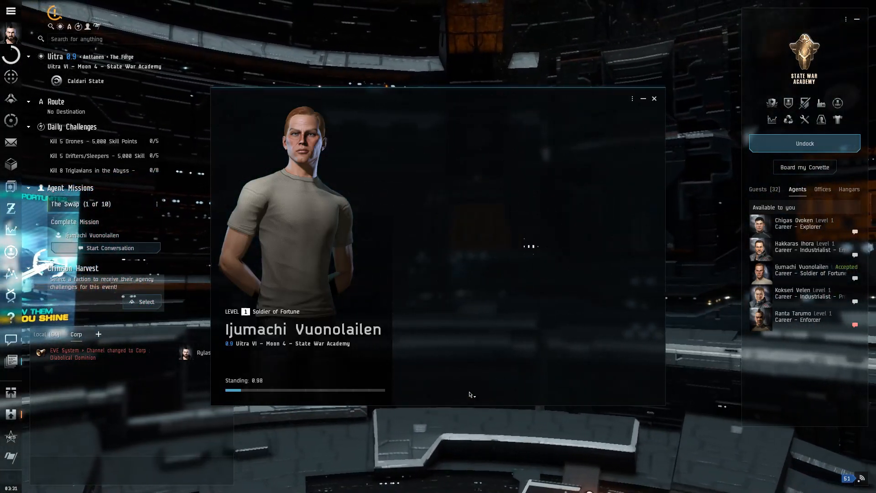
click(109, 248)
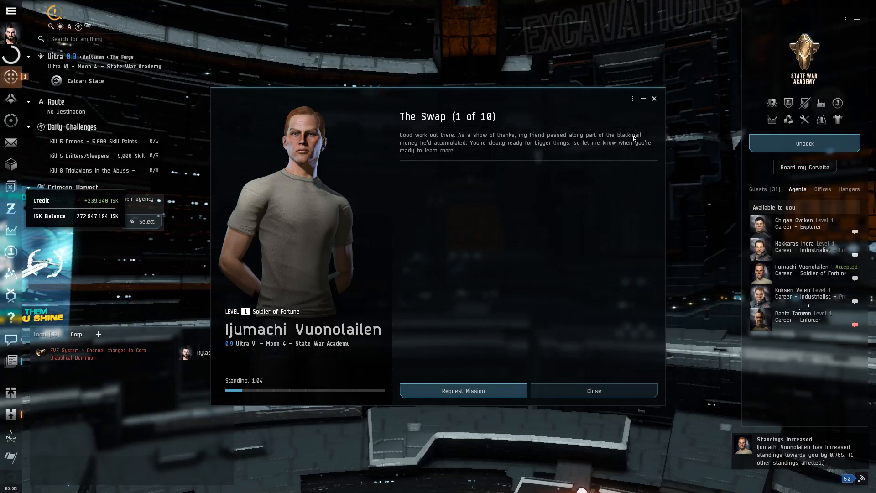
click(463, 391)
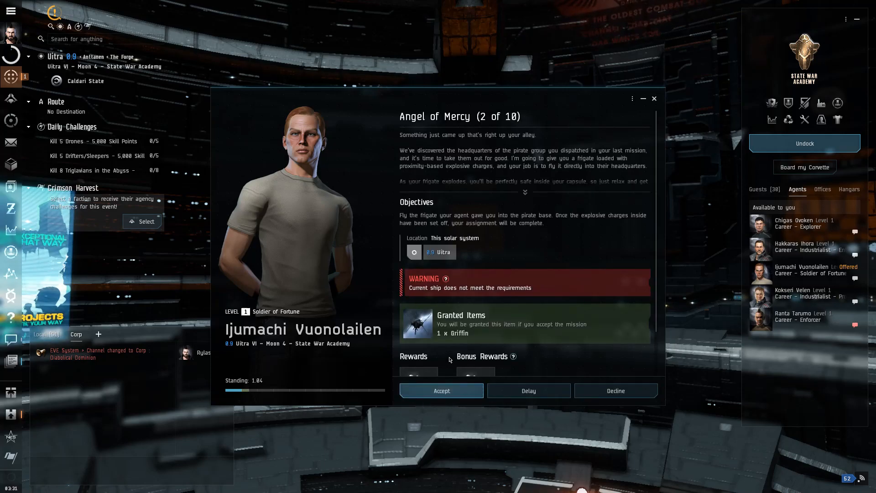
mouse_move(461, 252)
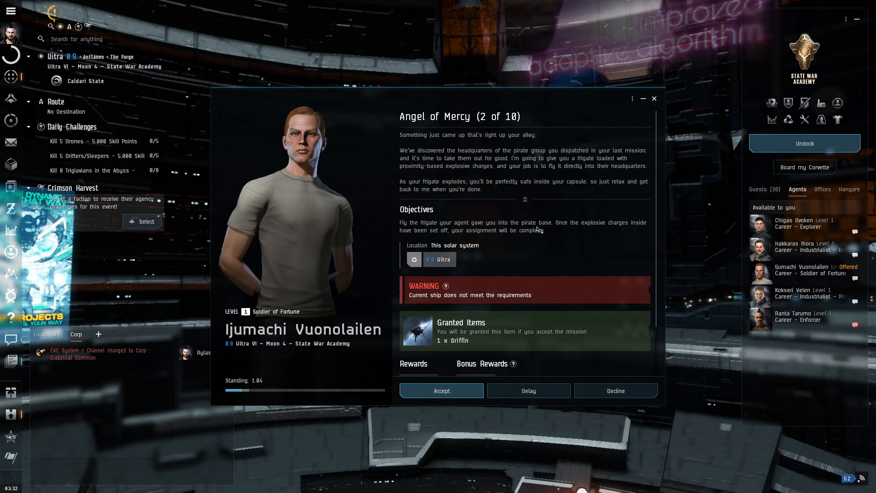
mouse_move(541, 217)
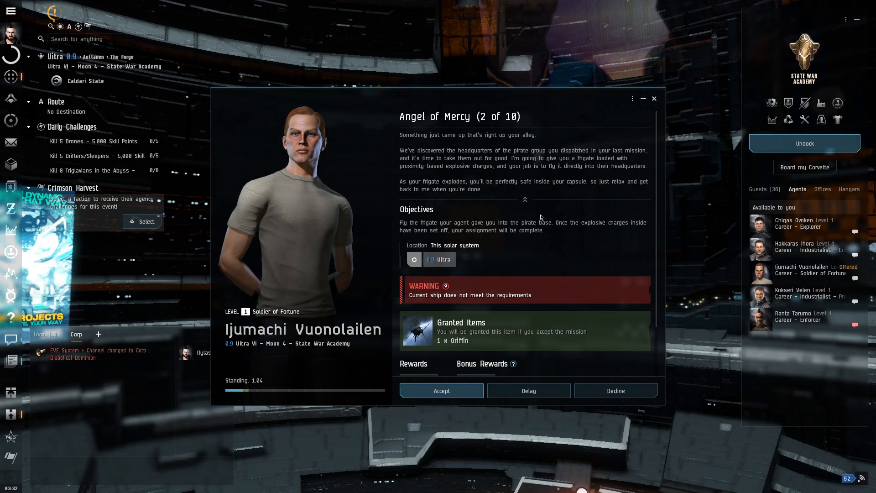
Review and accept Angel of Mercy (2 of 10), then close the agent conversation
scroll(down, 3)
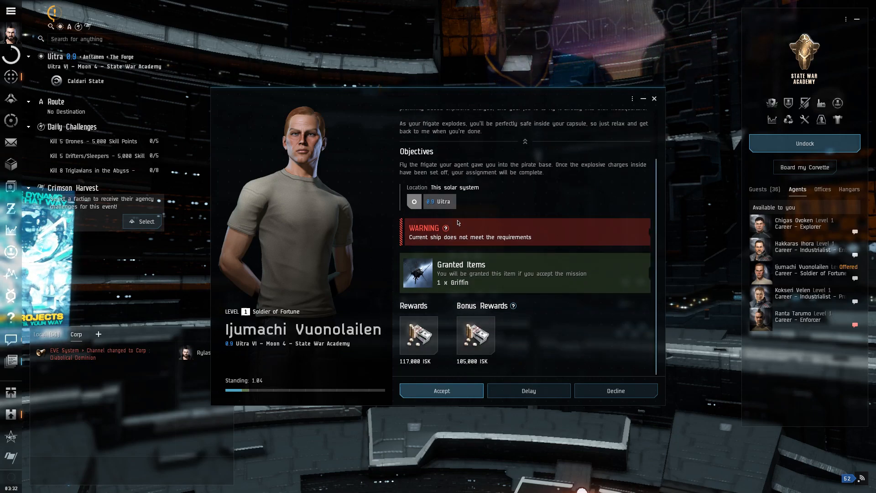
mouse_move(449, 391)
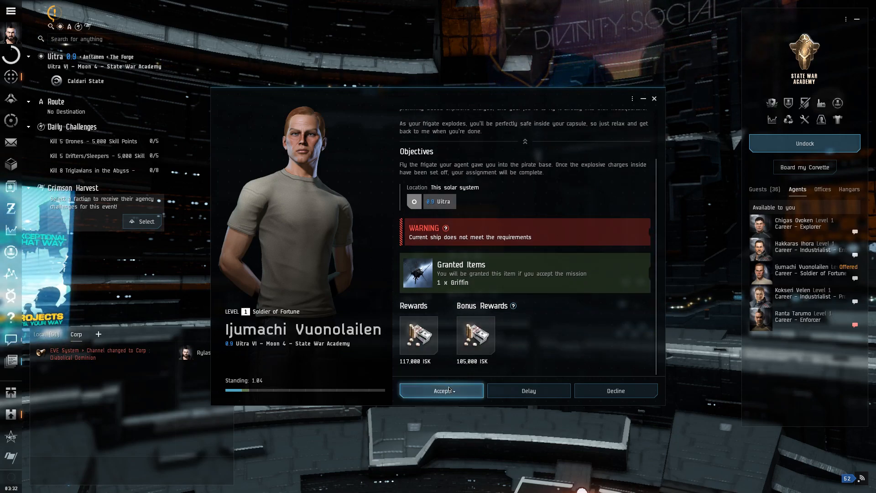
click(442, 391)
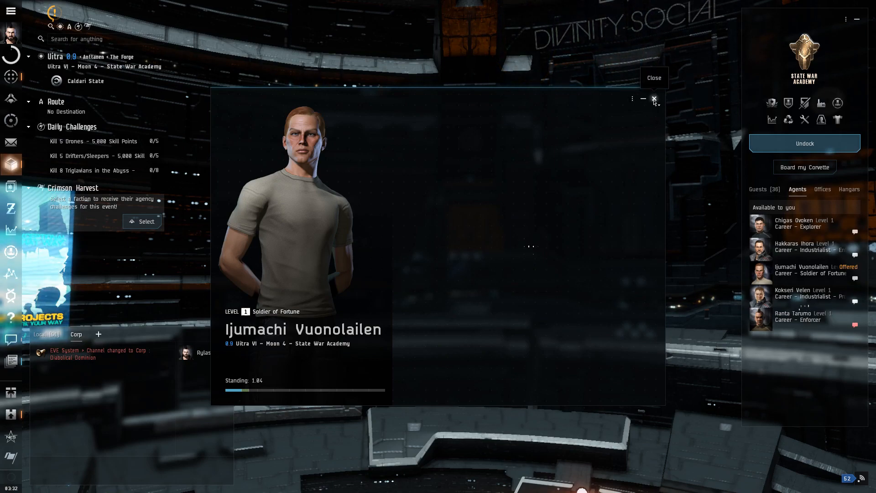
click(654, 99)
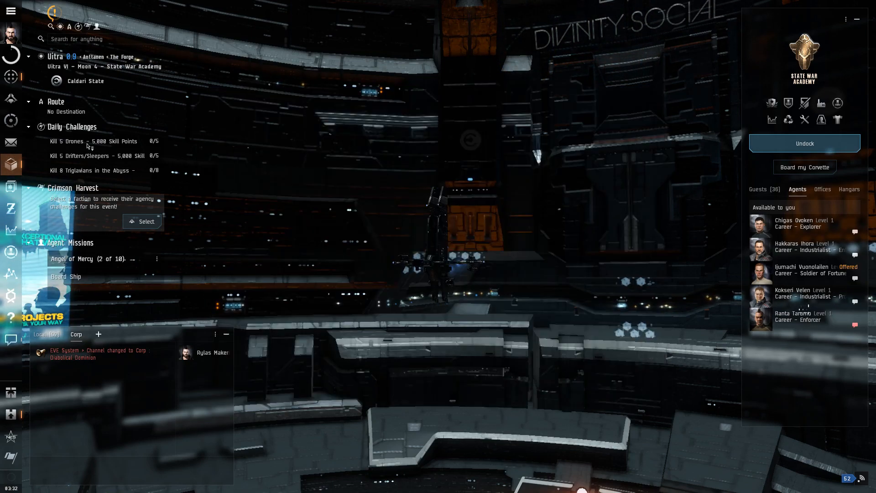
Redeem the Scythe Halcyon Dawn SKIN and two boosters to this station
click(11, 165)
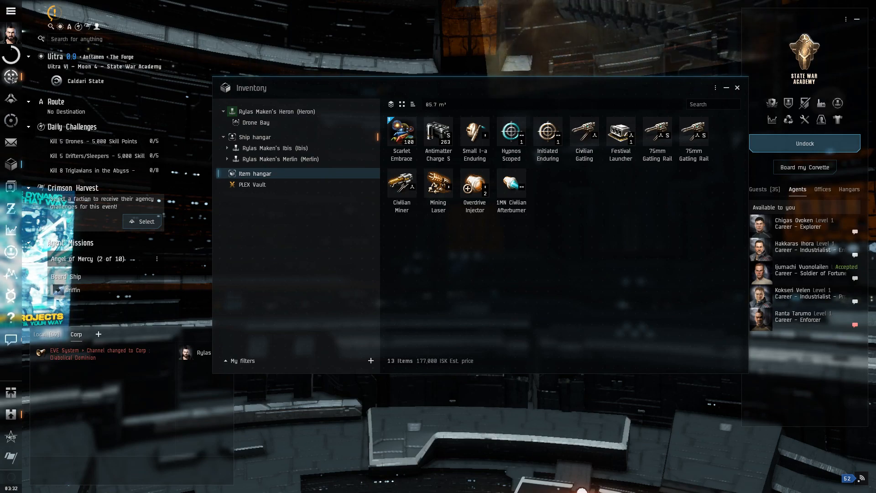
mouse_move(10, 414)
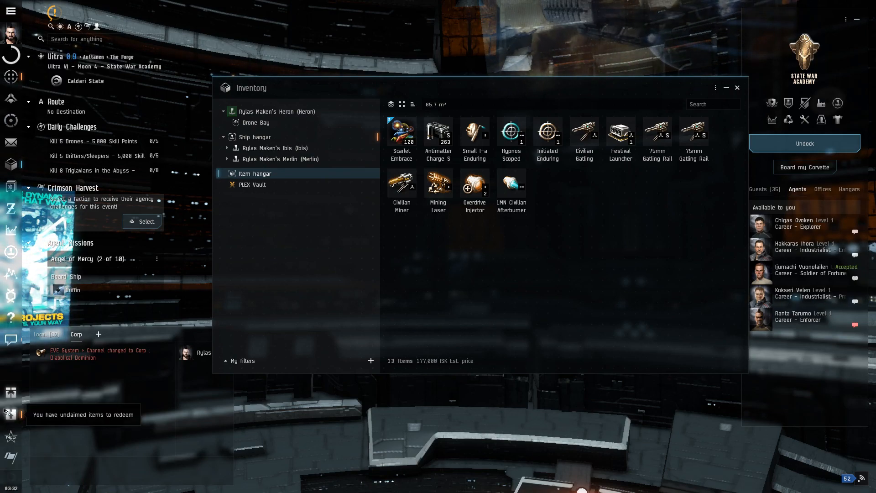
click(10, 415)
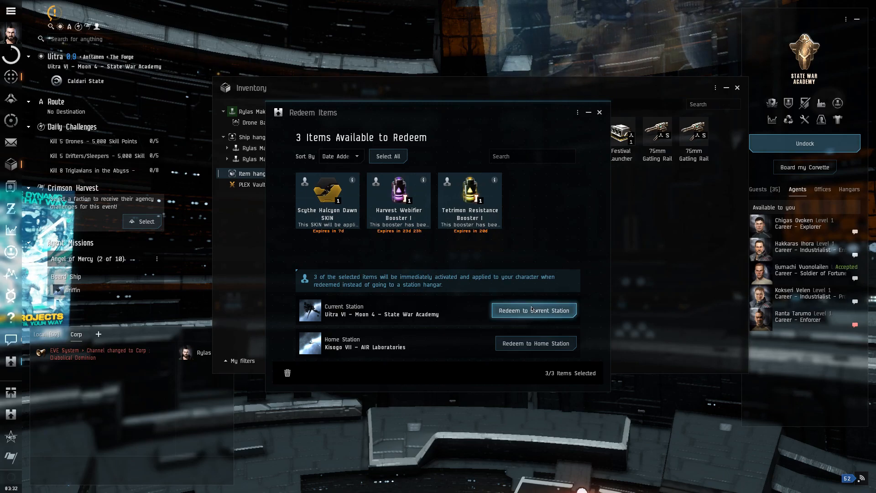
click(534, 310)
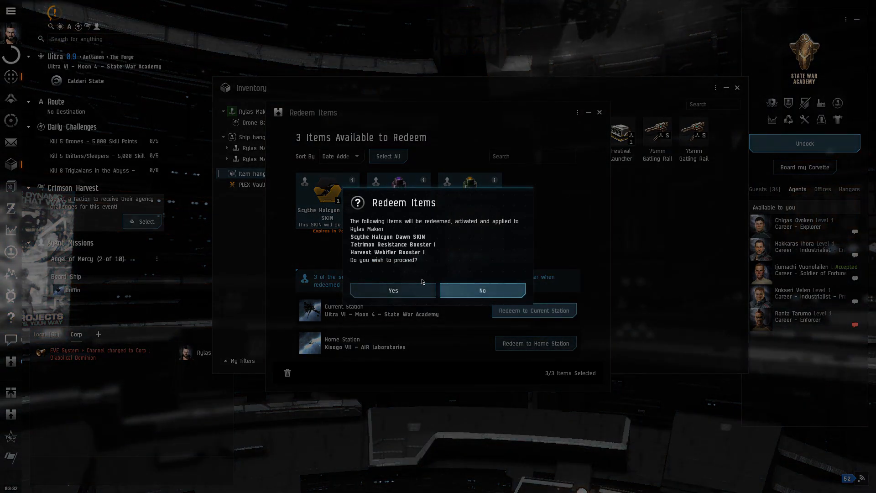
click(393, 290)
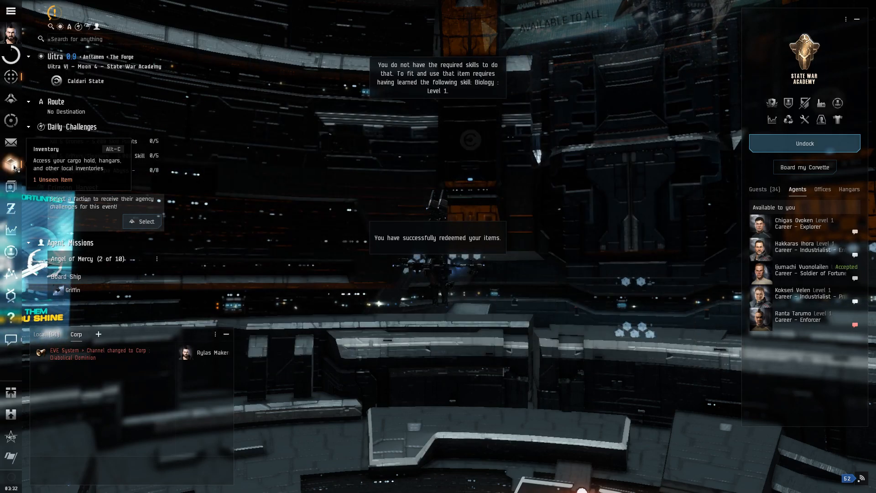
click(11, 163)
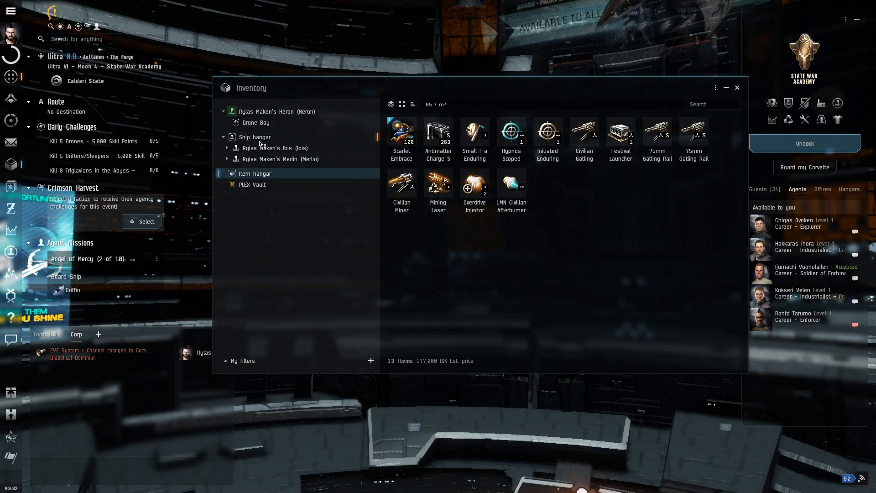
Assemble and board the Griffin from the ship hangar, then begin undocking
click(255, 137)
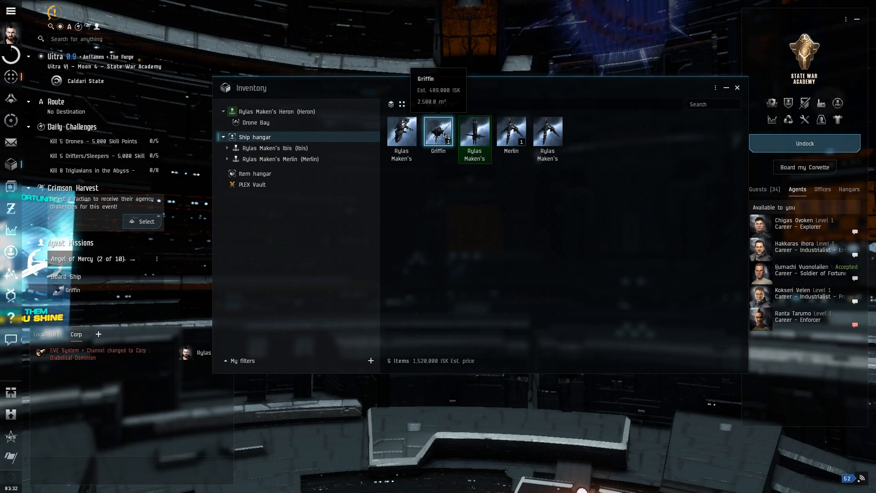
right_click(438, 132)
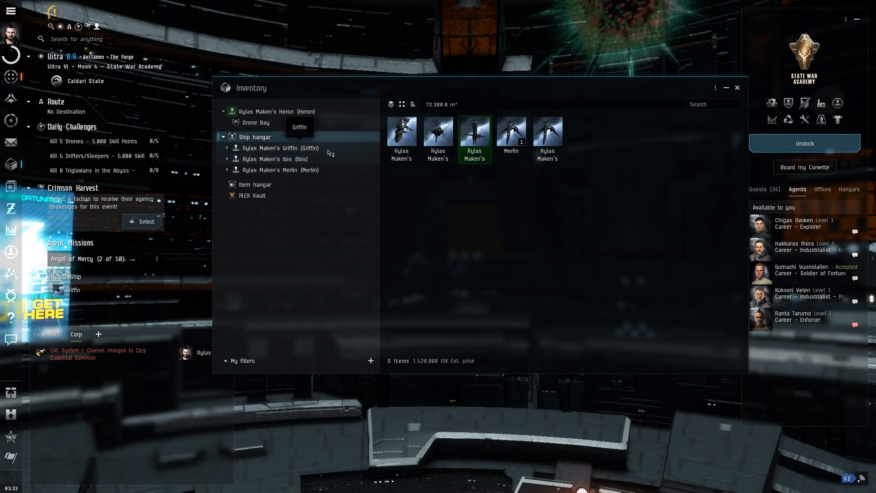
right_click(298, 148)
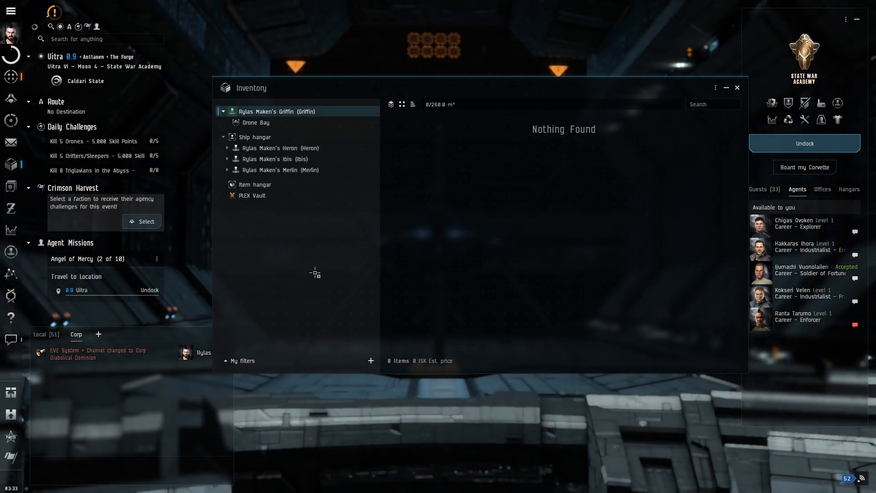
click(804, 143)
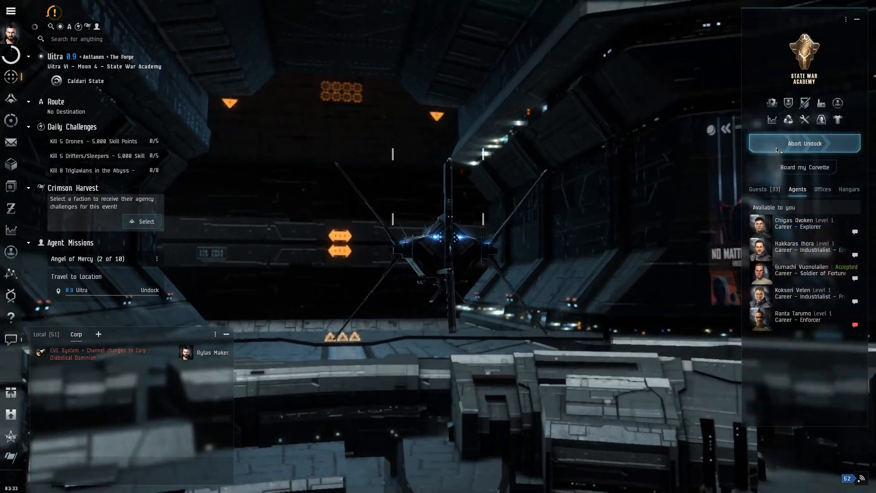
Undock the Griffin and warp to the Angel of Mercy acceleration gate
click(805, 144)
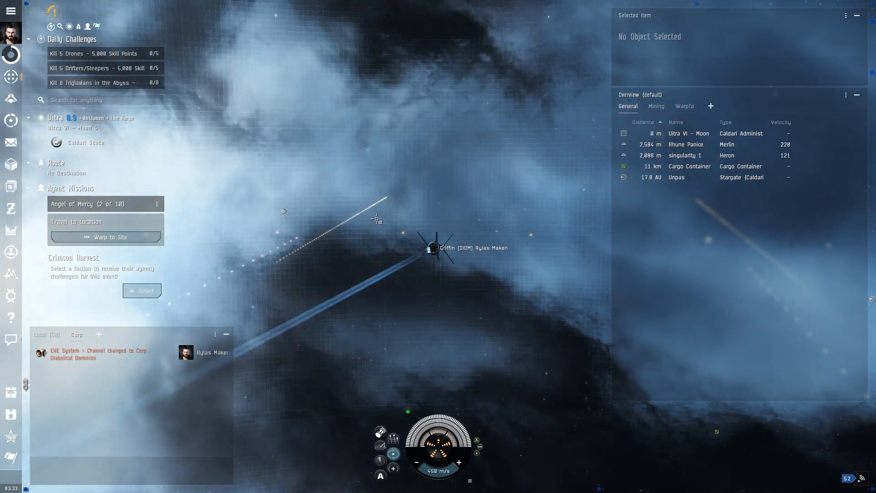
click(105, 237)
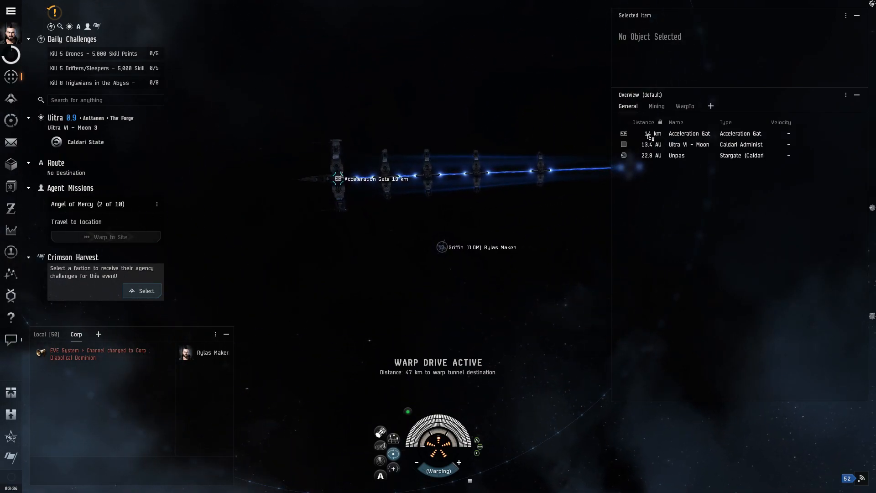
Activate the acceleration gate from the Overview to enter the mission pocket
click(689, 134)
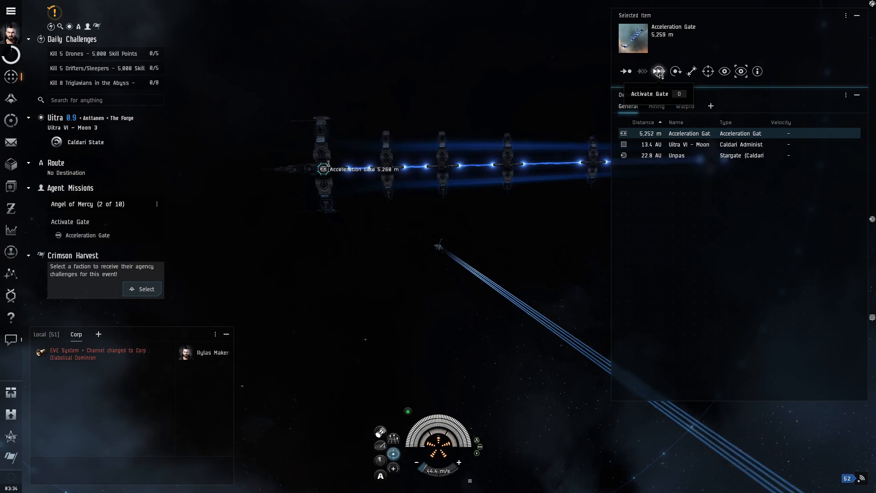
click(658, 71)
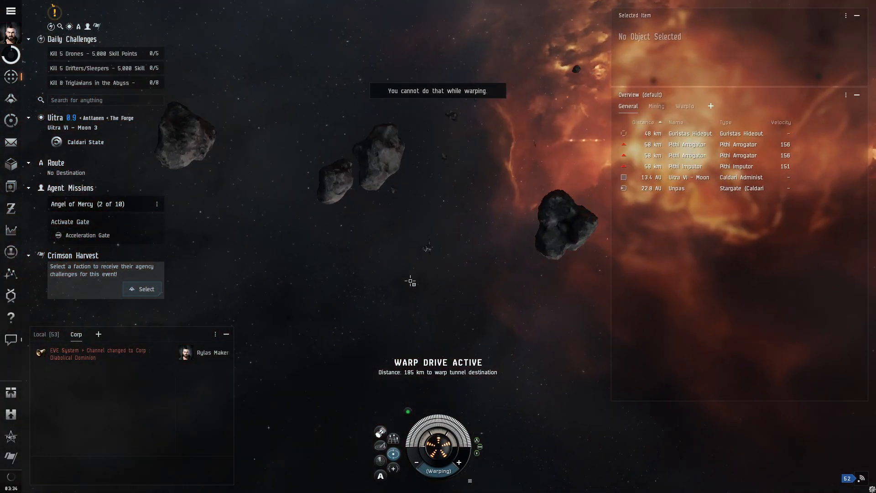
Approach the Guristas Hideout in the Griffin until the Pithi hostiles become wrecks
click(689, 133)
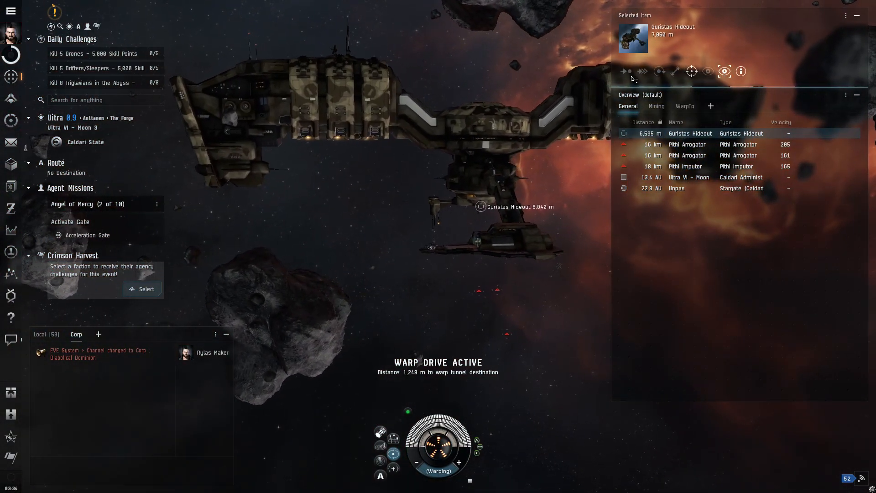
click(625, 71)
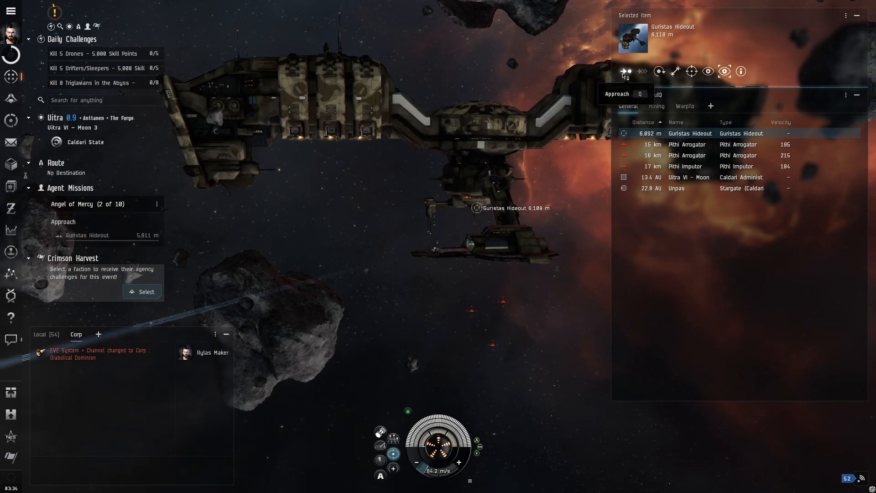
click(625, 71)
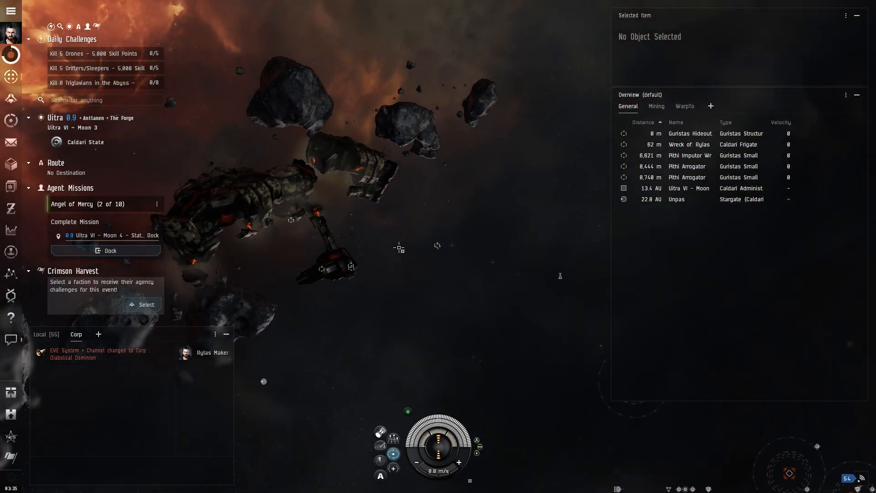
Dock at the State War Academy and turn in Angel of Mercy to the agent
click(105, 251)
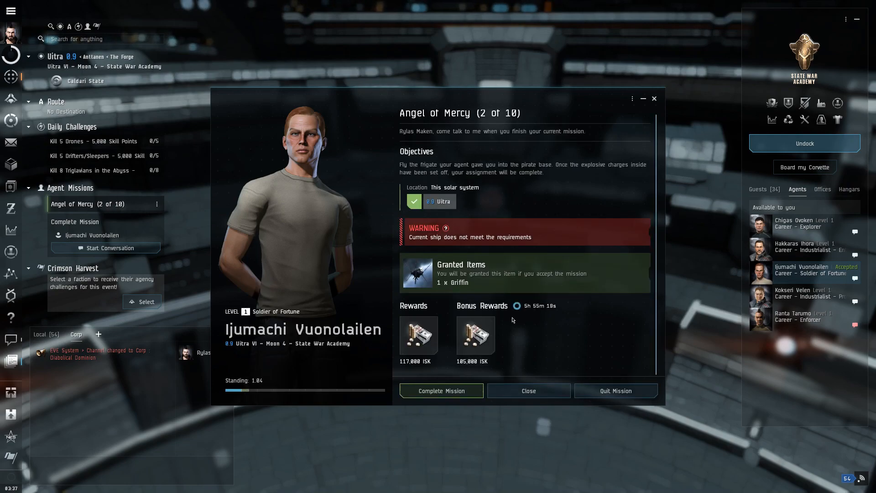
mouse_move(597, 355)
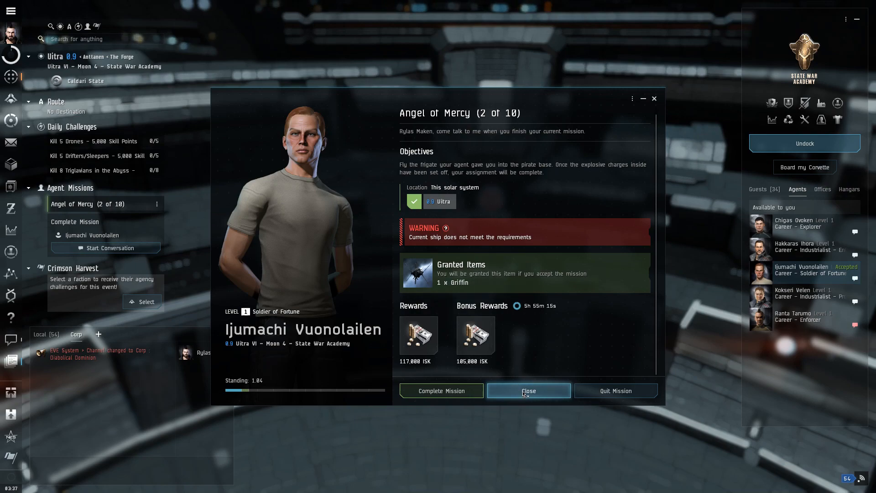
click(529, 390)
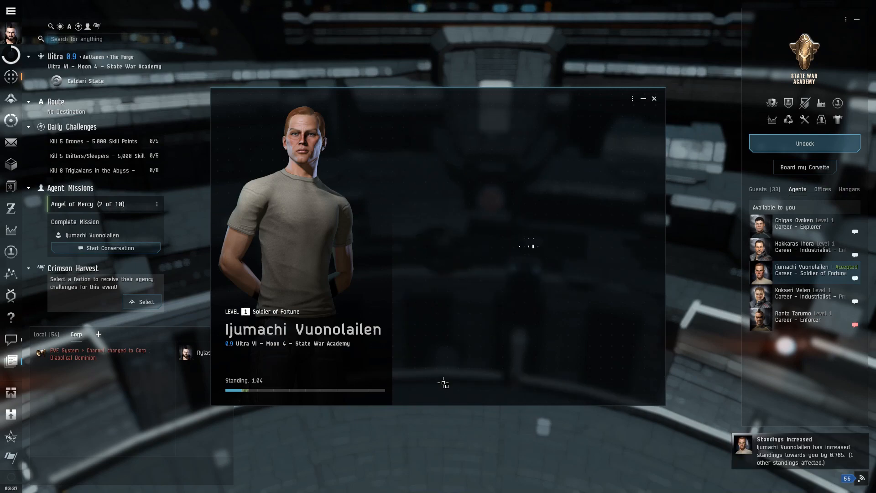
View the agent's post-mission message, with standing at 1.47, then close it
click(110, 248)
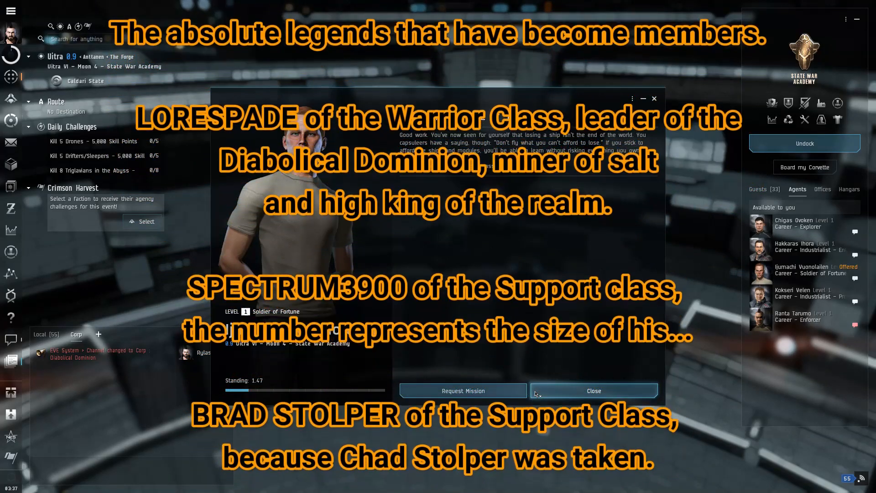
click(594, 390)
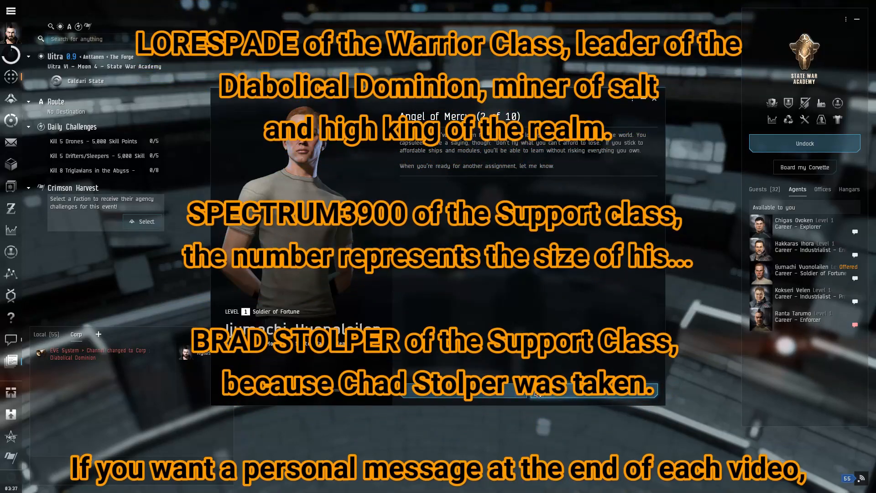